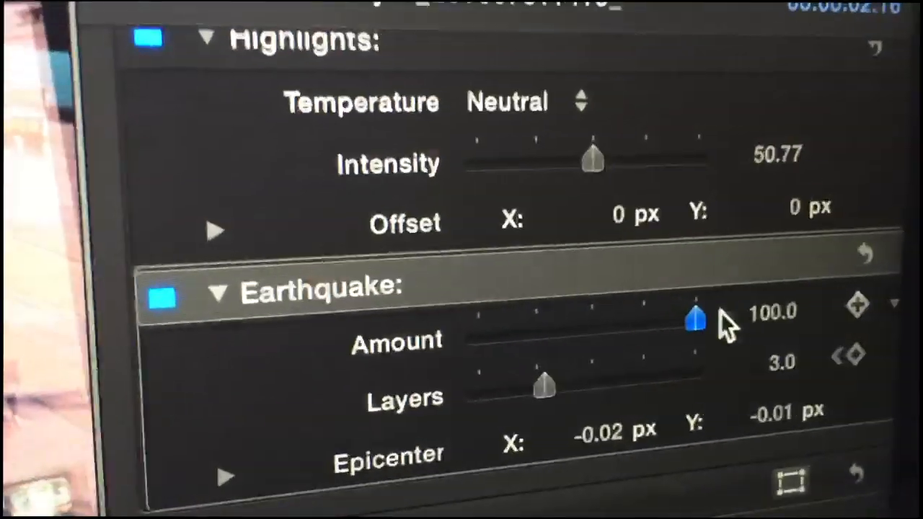
- Scroll the Twitter profile timeline and start a new tweet draft reading "i qu"
{"action": "scroll", "scroll_direction": "down", "scroll_amount": 3}
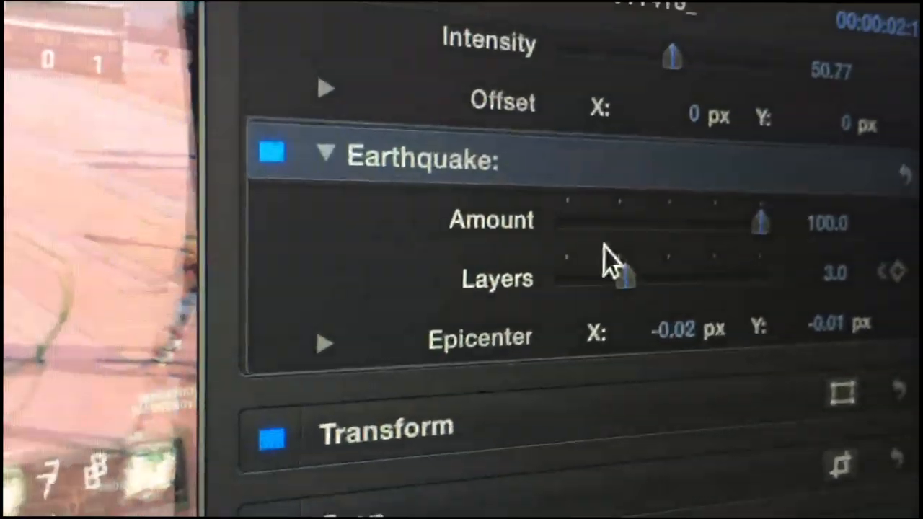
{"action": "left_click_drag", "start_coordinate": [761, 222], "coordinate": [768, 259]}
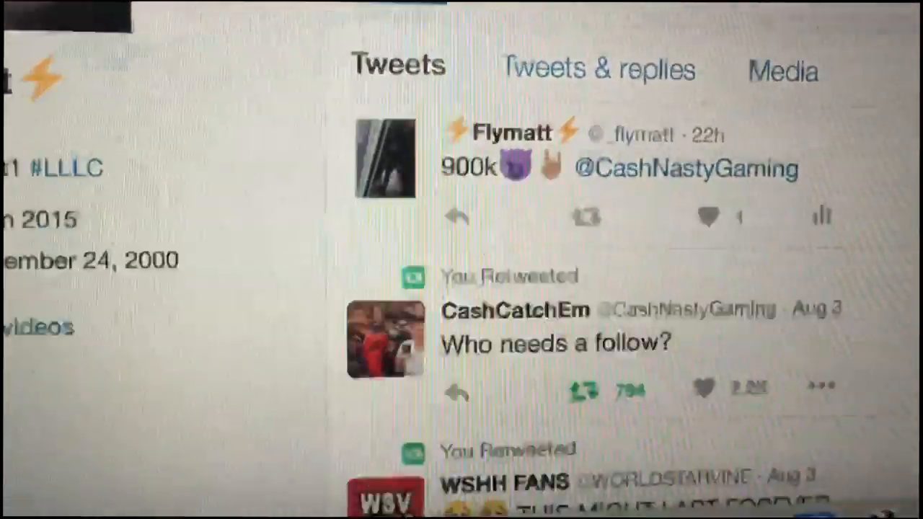
{"action": "scroll", "scroll_direction": "down", "scroll_amount": 3}
{"action": "type", "text": "i qu"}
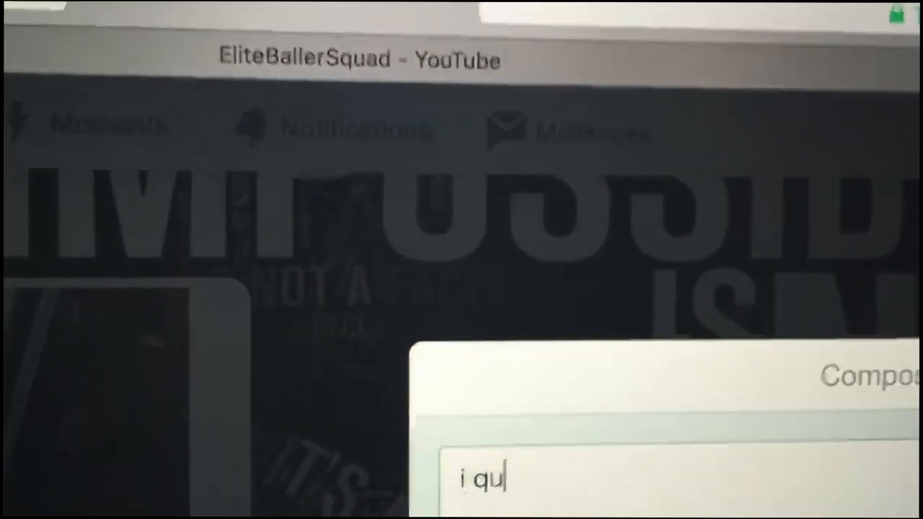
- Type "it yoy" into the tweet draft, then scroll the profile's Tweets timeline
{"action": "type", "text": "it yoy"}
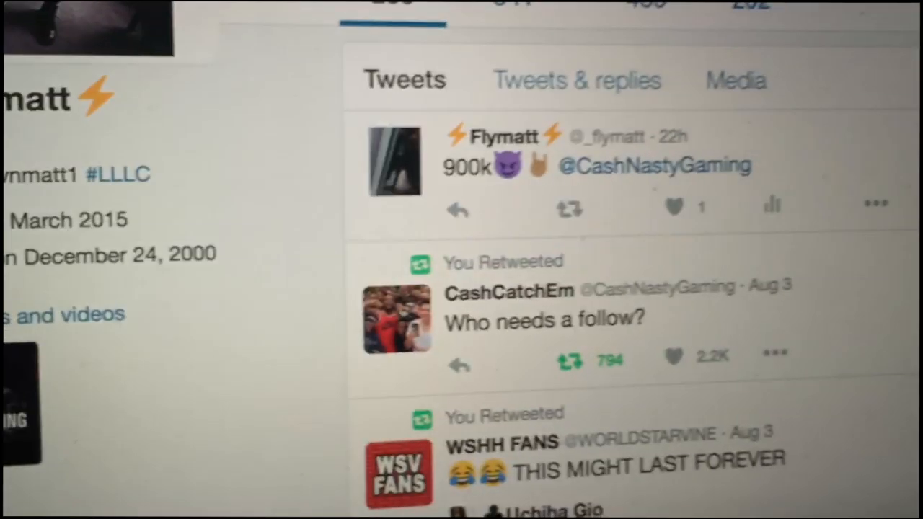
{"action": "scroll", "scroll_direction": "down", "scroll_amount": 3}
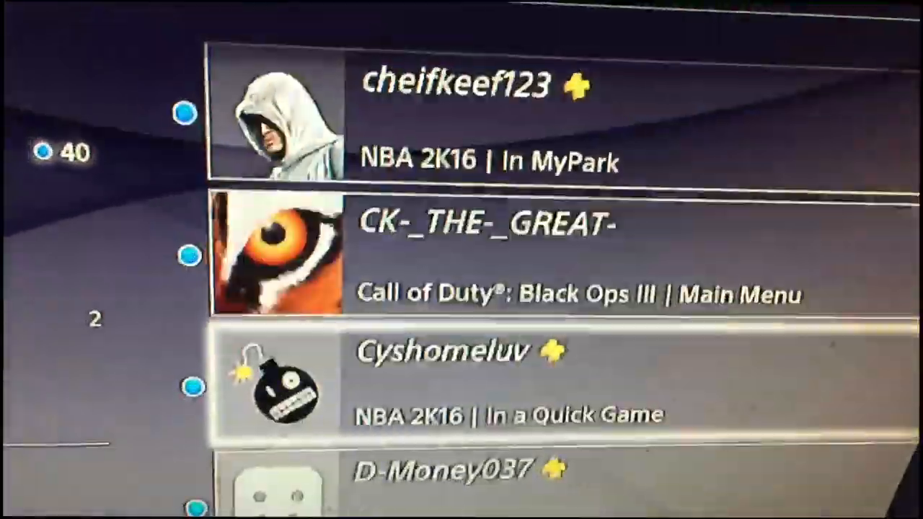
- Scroll the PS4 Friends list down to friends near the end of the alphabet
{"action": "scroll", "scroll_direction": "down", "scroll_amount": 3}
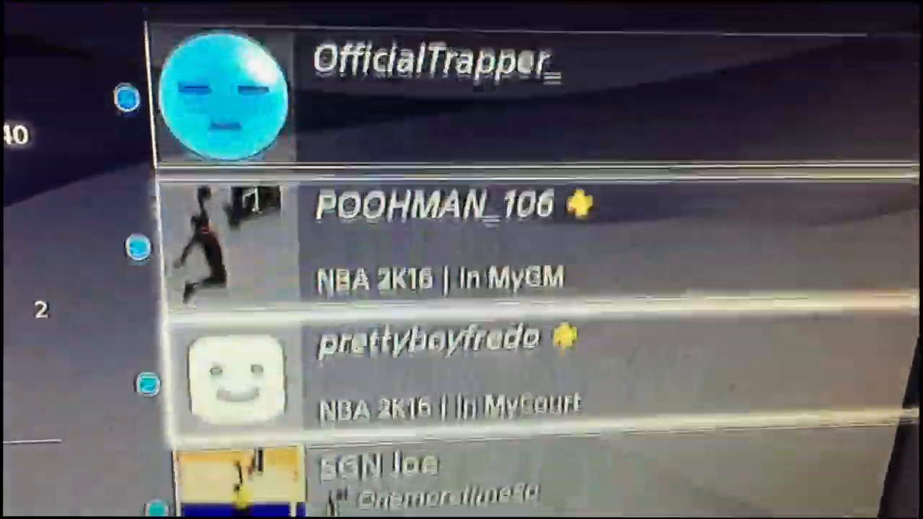
{"action": "scroll", "scroll_direction": "down", "scroll_amount": 3}
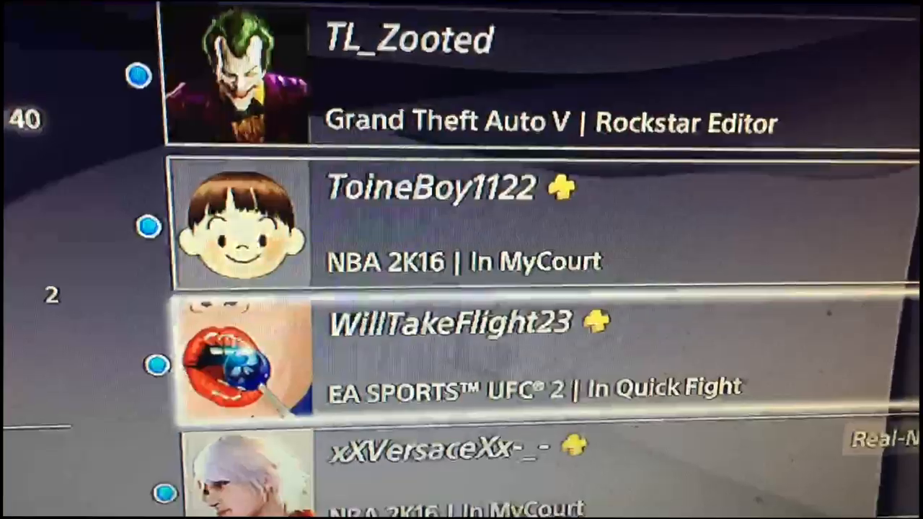